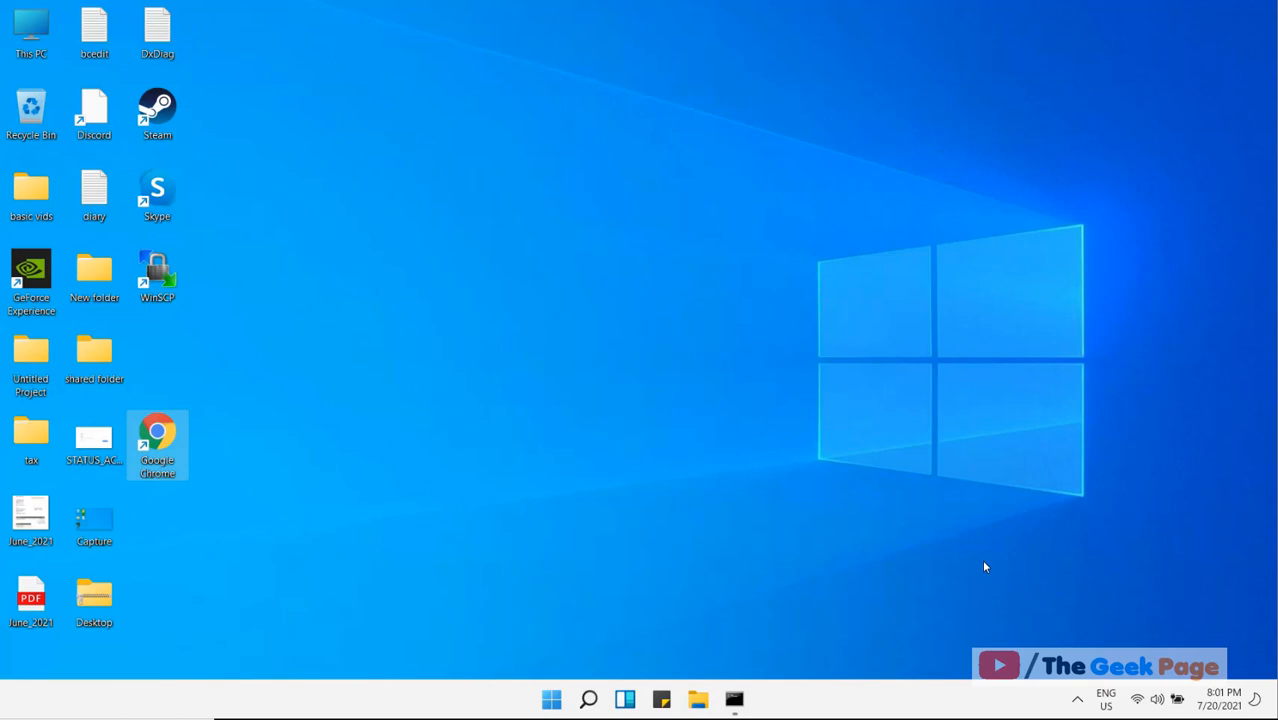
mouse_move(168, 430)
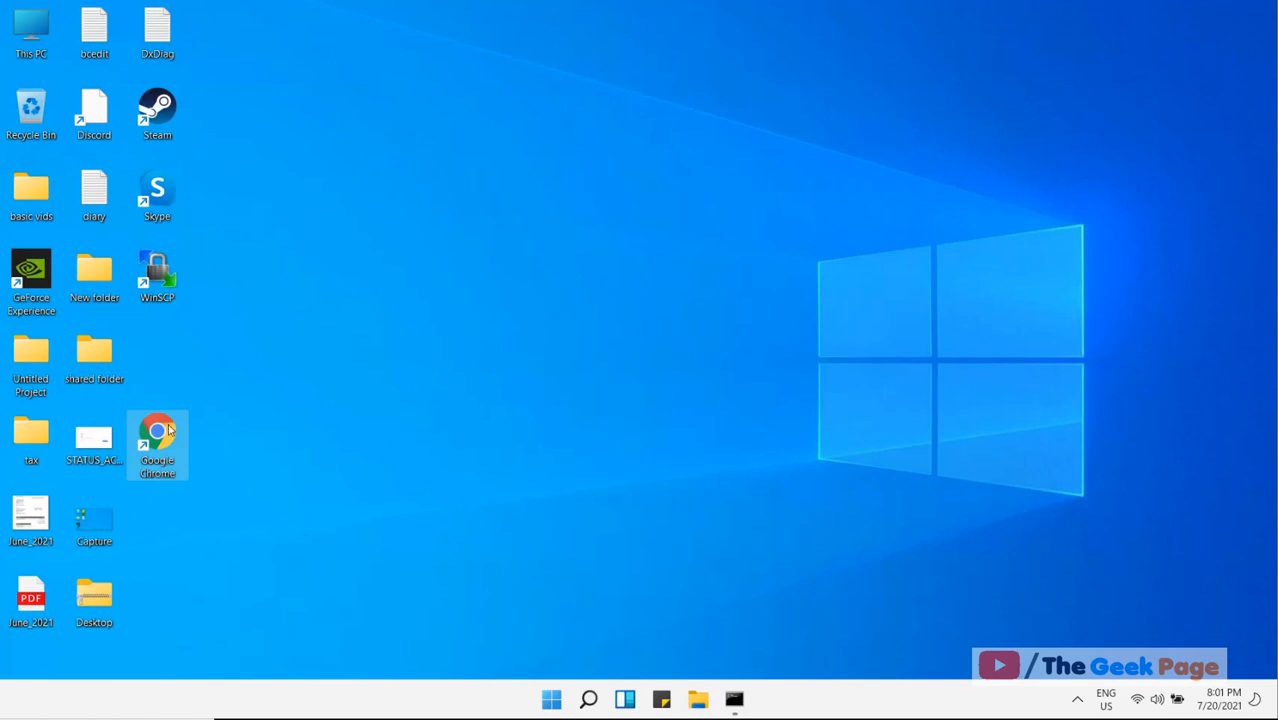
- Launch Chrome from the desktop icon and open it as the Person 1 profile
double_click(157, 445)
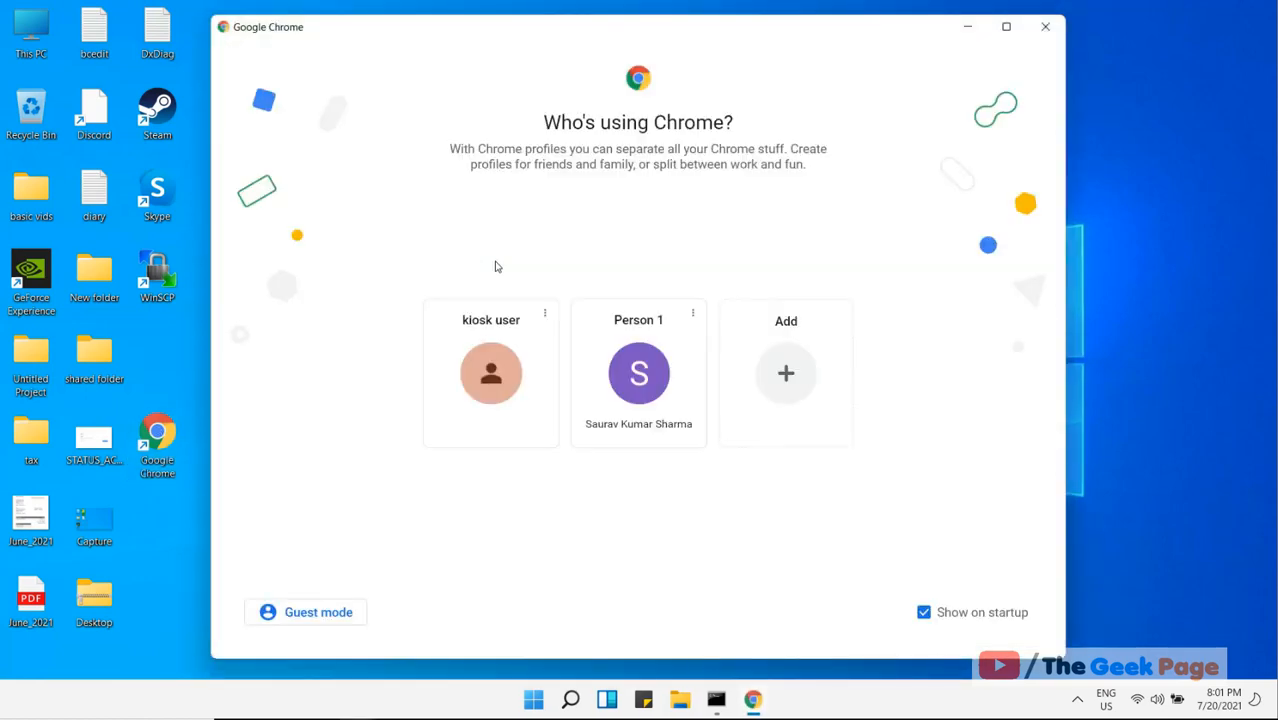
left_click(638, 373)
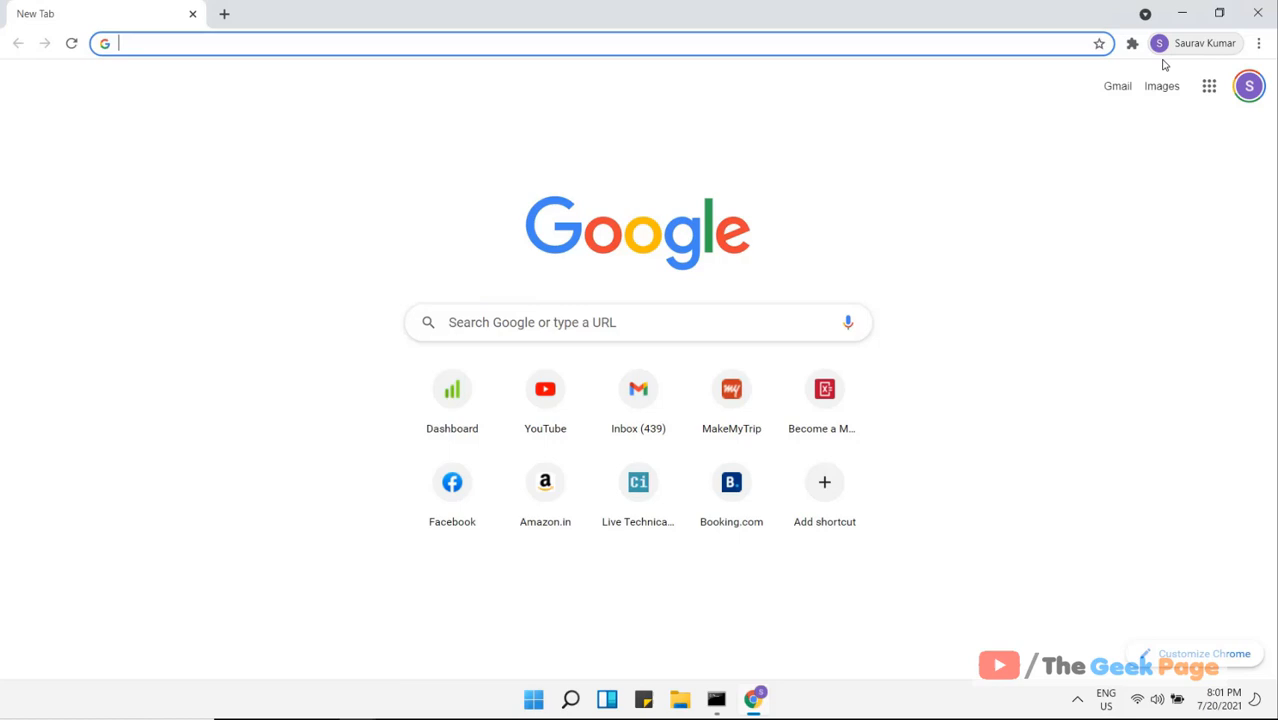
- Add a new profile from the toolbar avatar's Other profiles list
left_click(1248, 85)
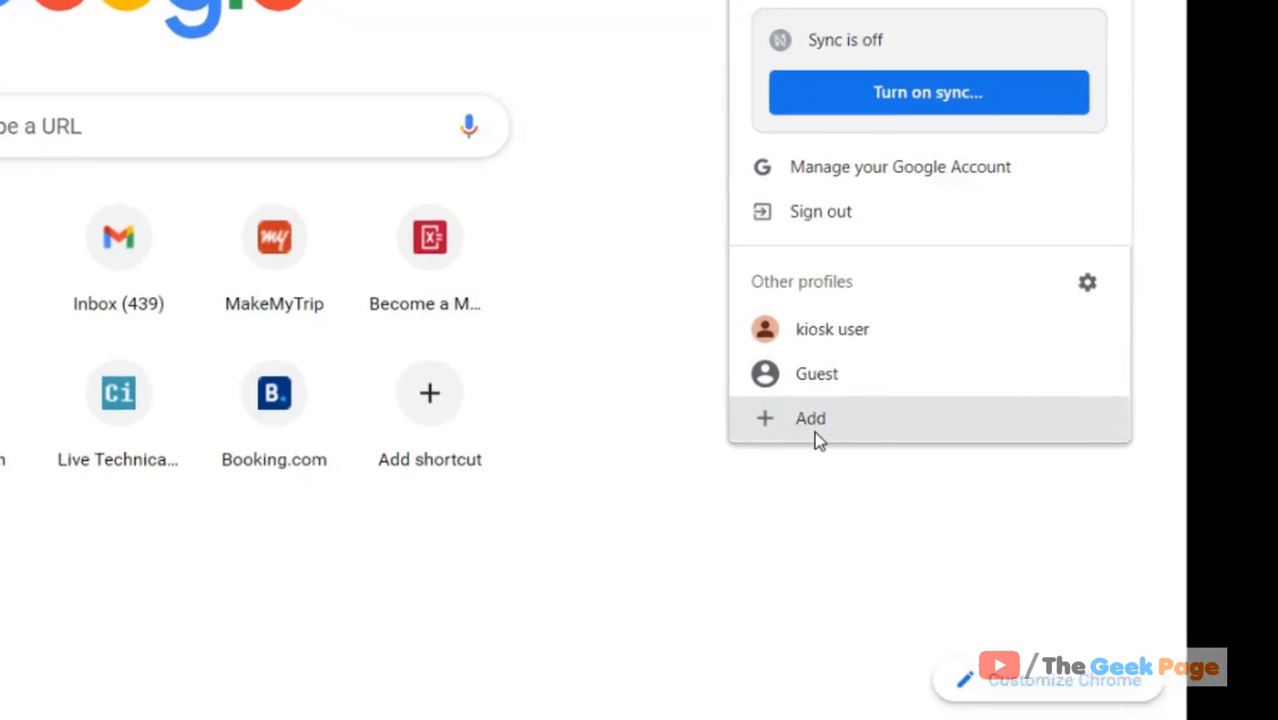
left_click(810, 418)
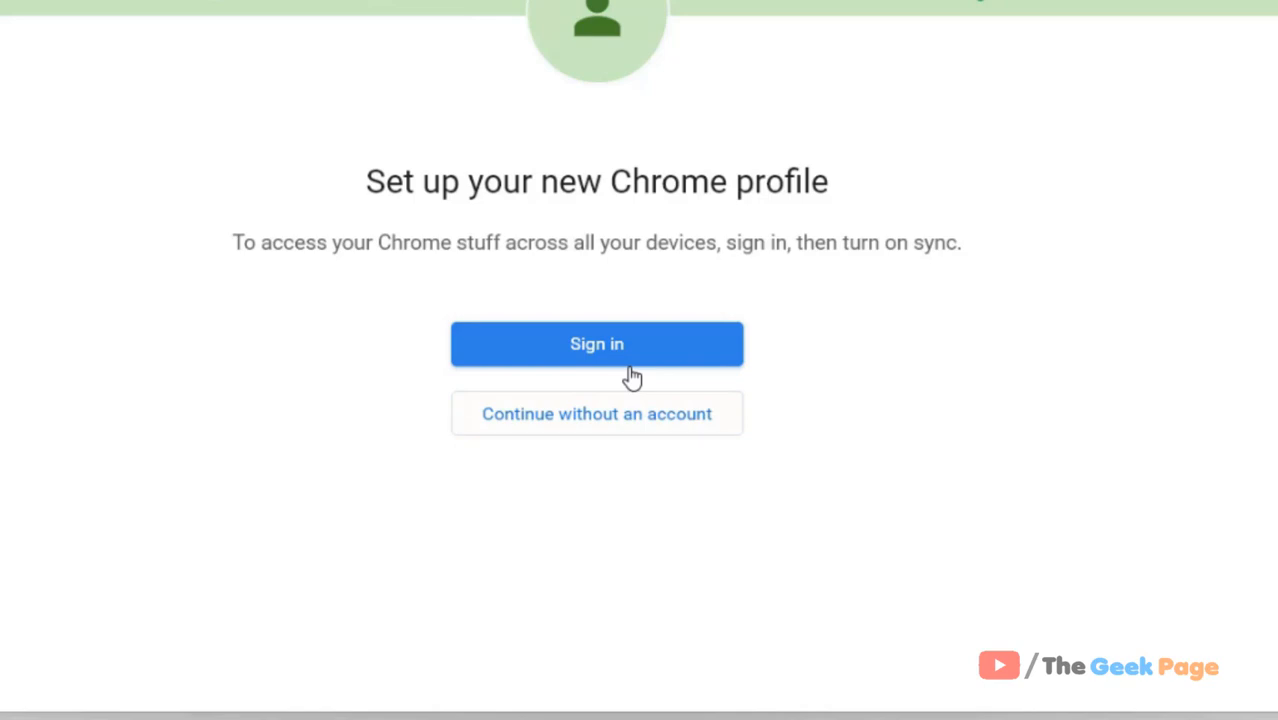
mouse_move(651, 430)
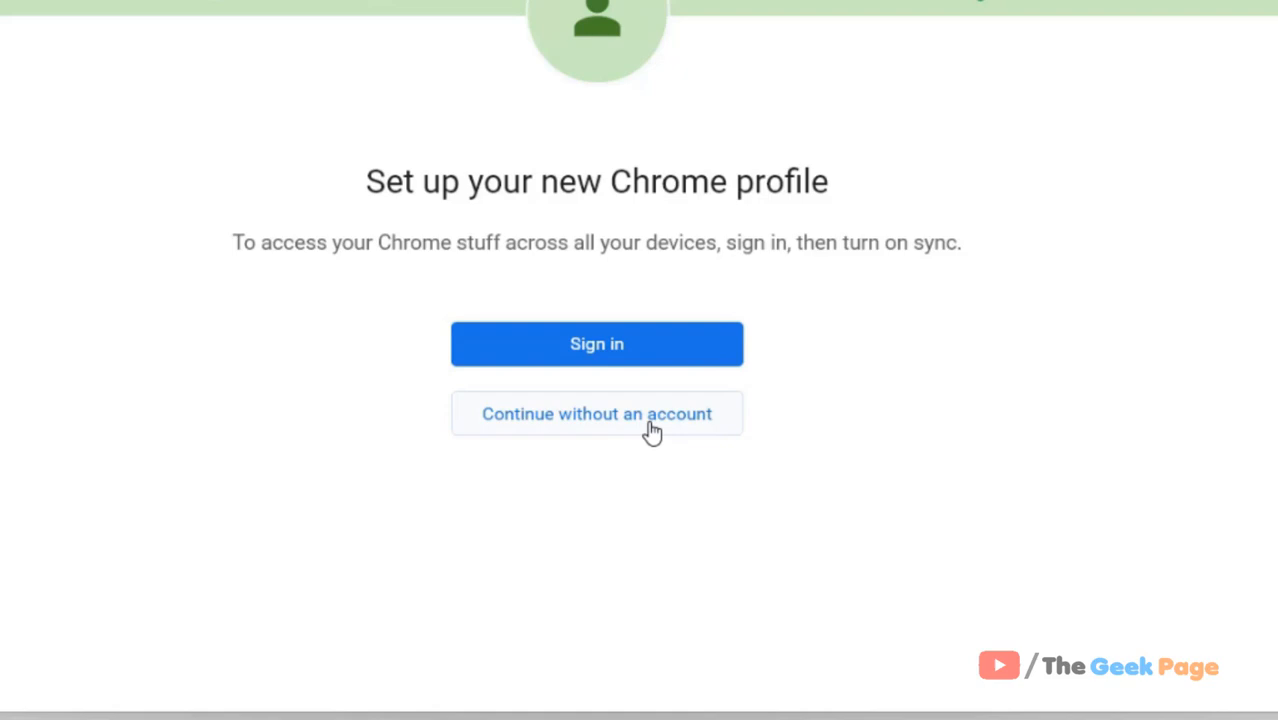
- Create the account-free 'new kiosk user' profile with a desktop shortcut
left_click(596, 413)
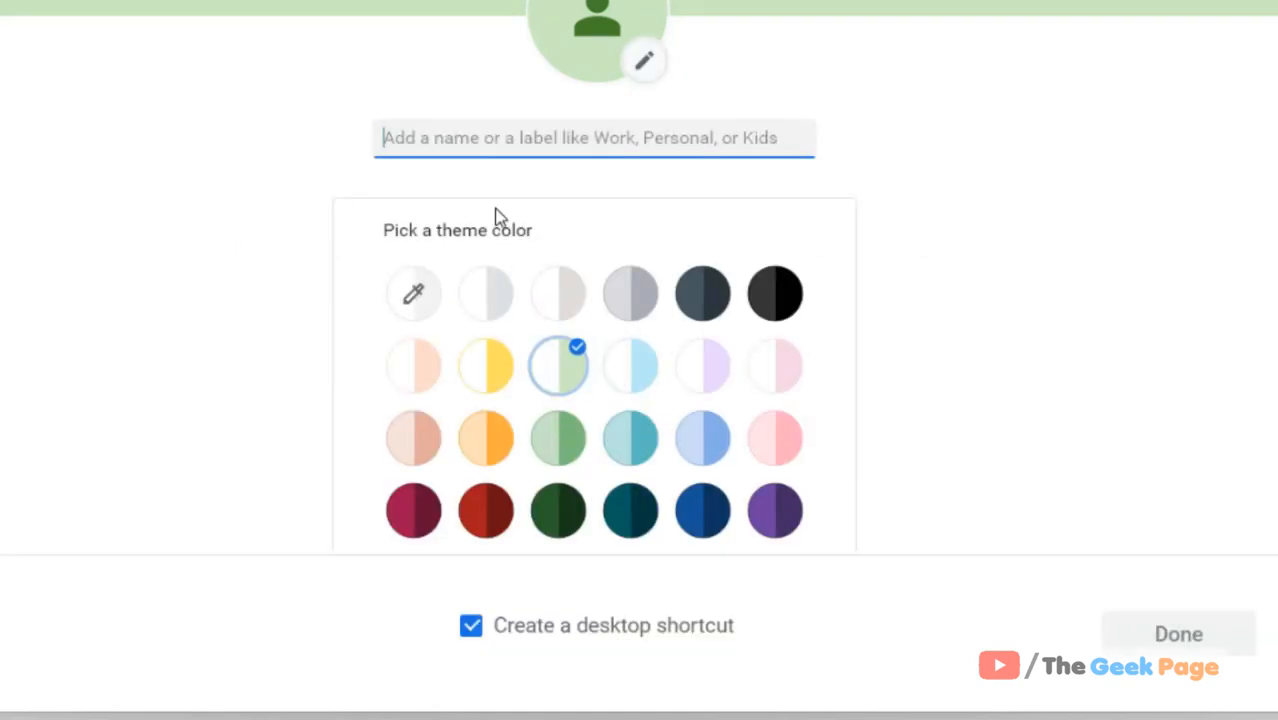
type("new")
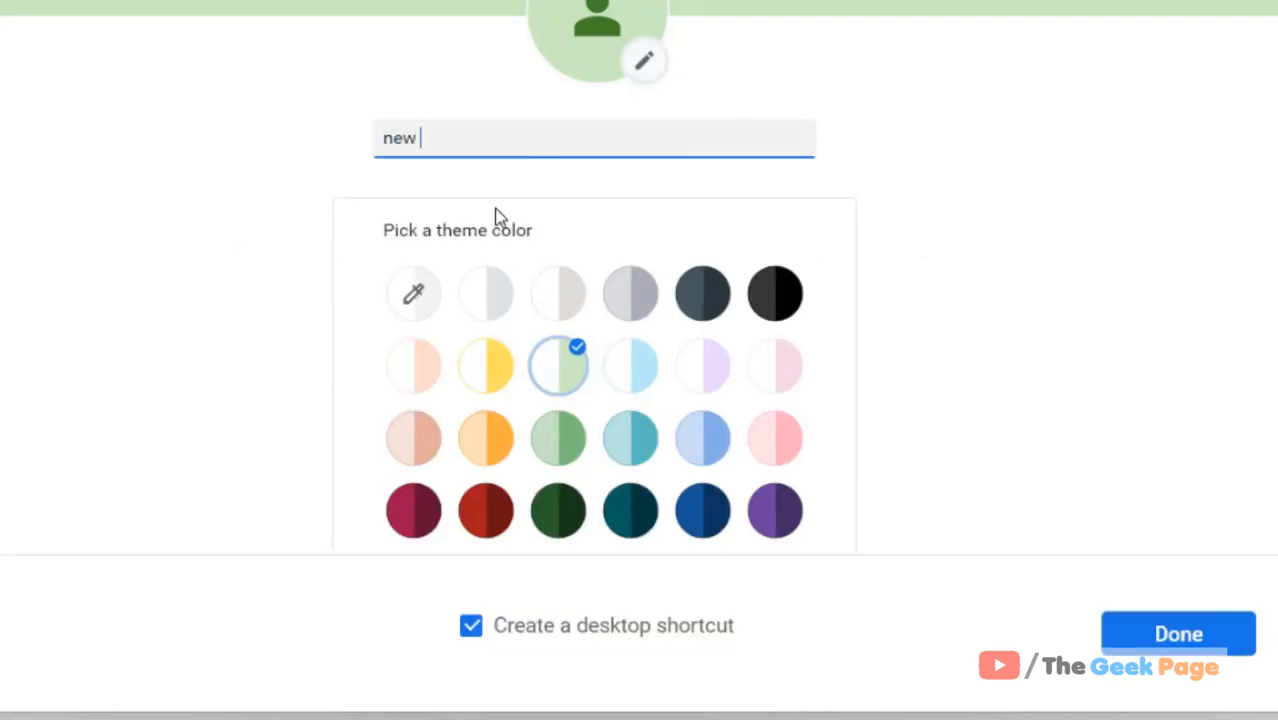
type("kiosk")
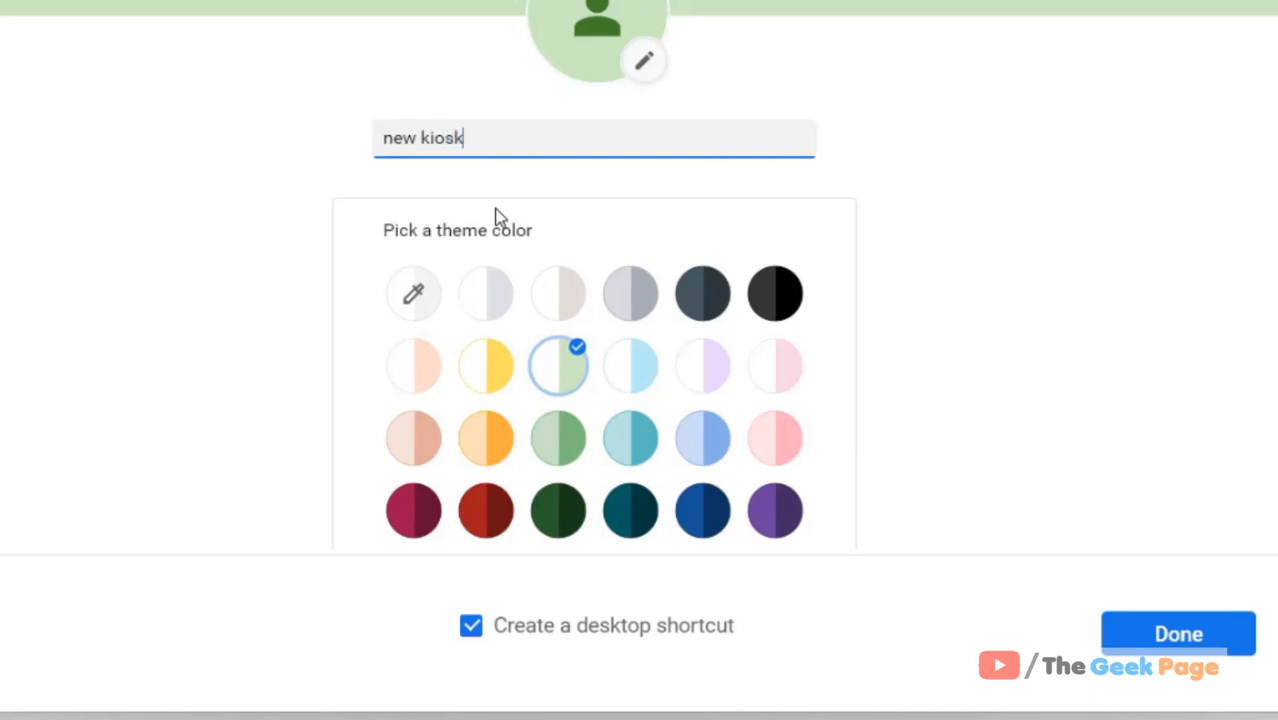
type("user")
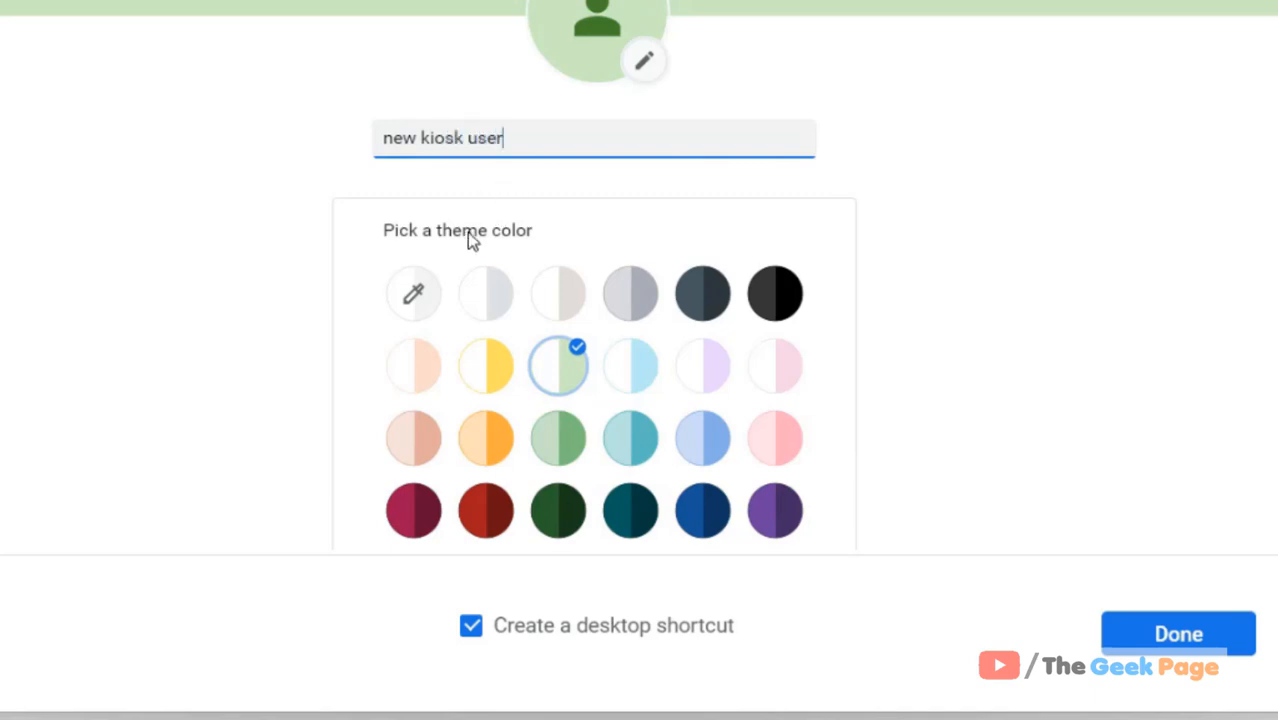
mouse_move(713, 649)
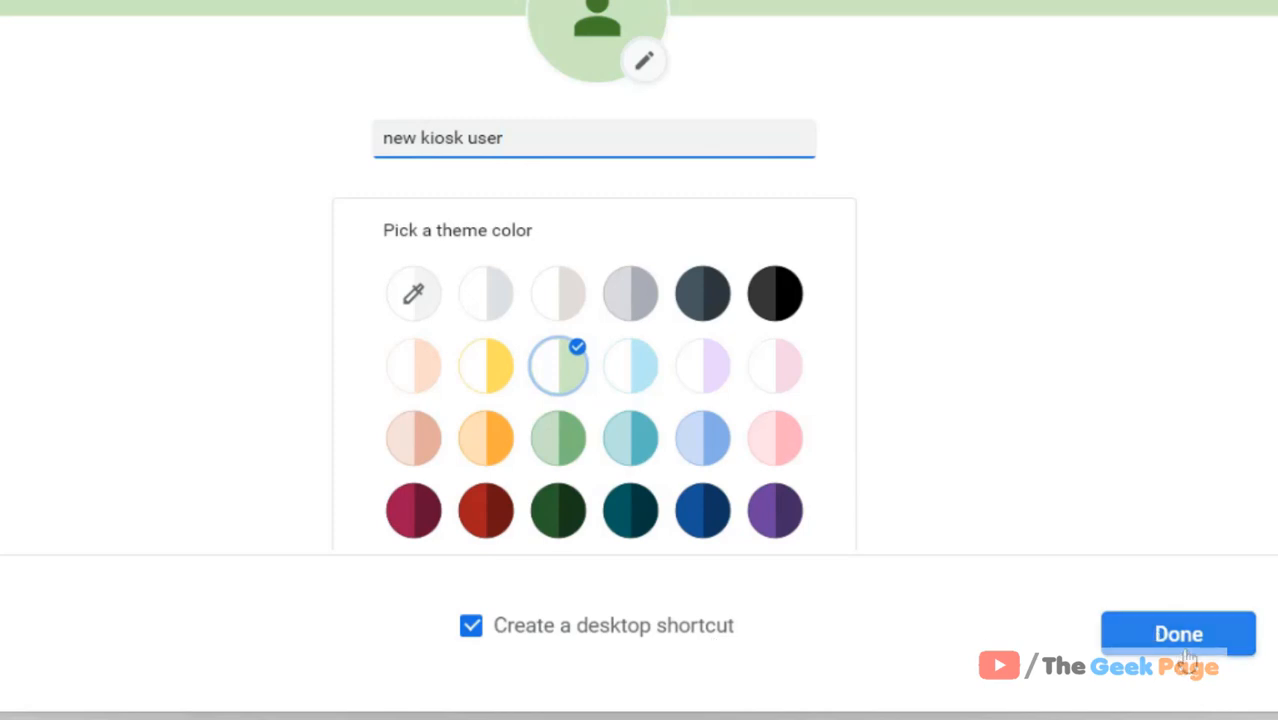
left_click(1178, 633)
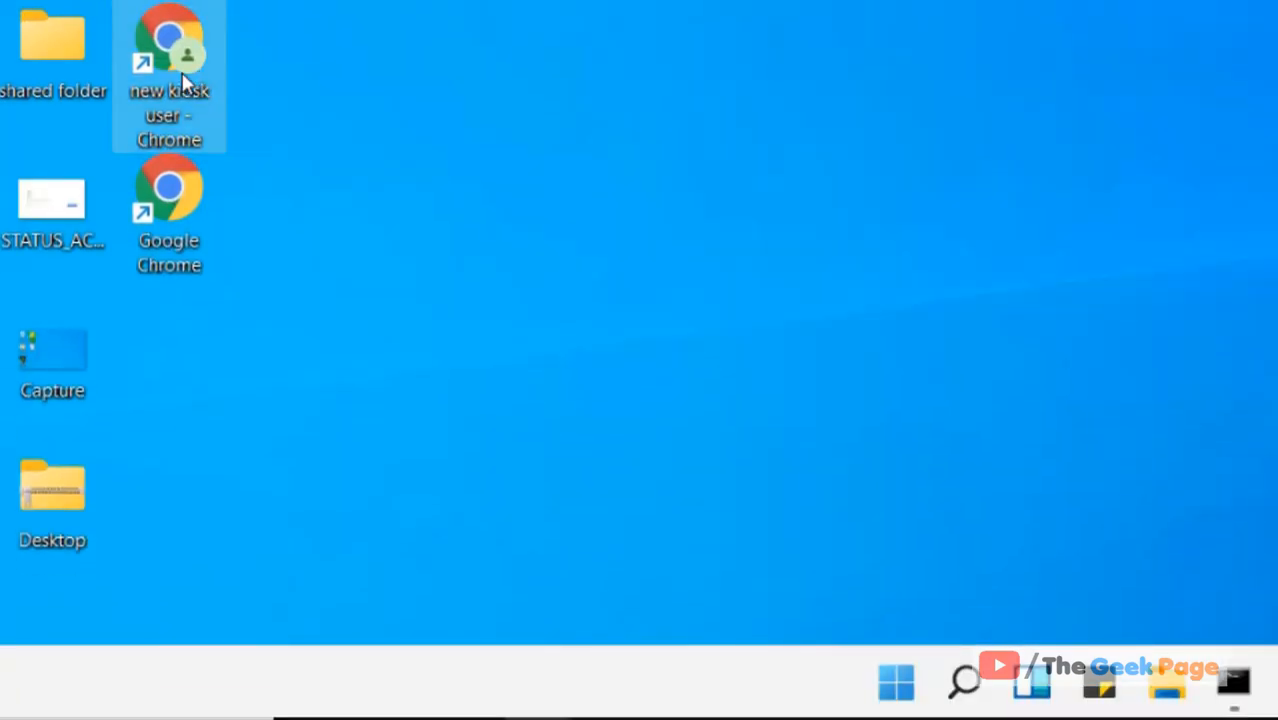
- Open Properties for the 'new kiosk user - Chrome' desktop shortcut
right_click(168, 75)
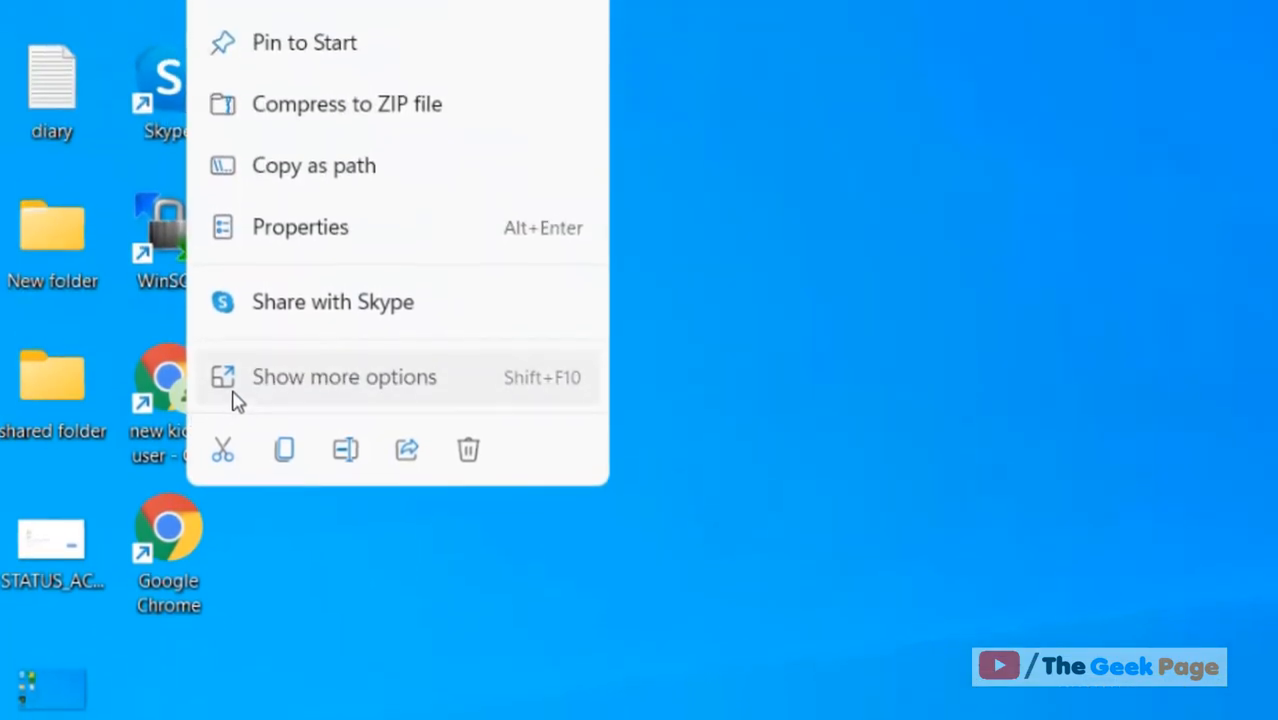
left_click(344, 377)
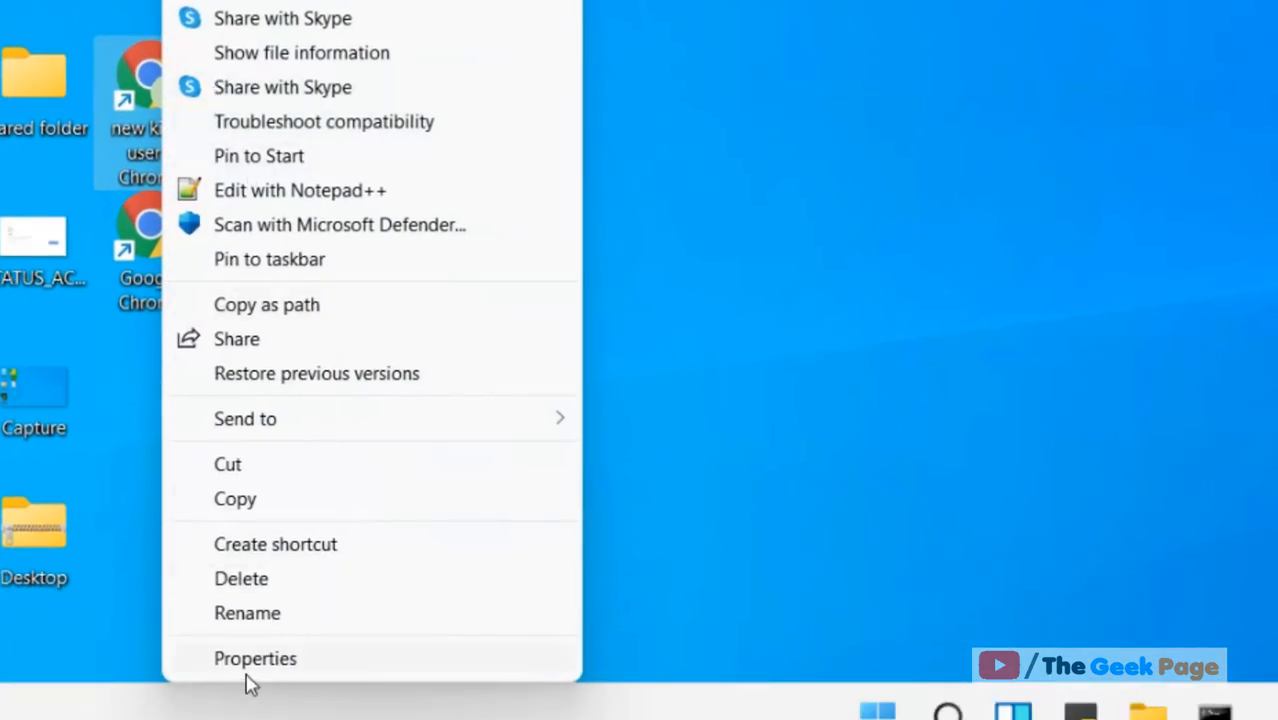
left_click(255, 658)
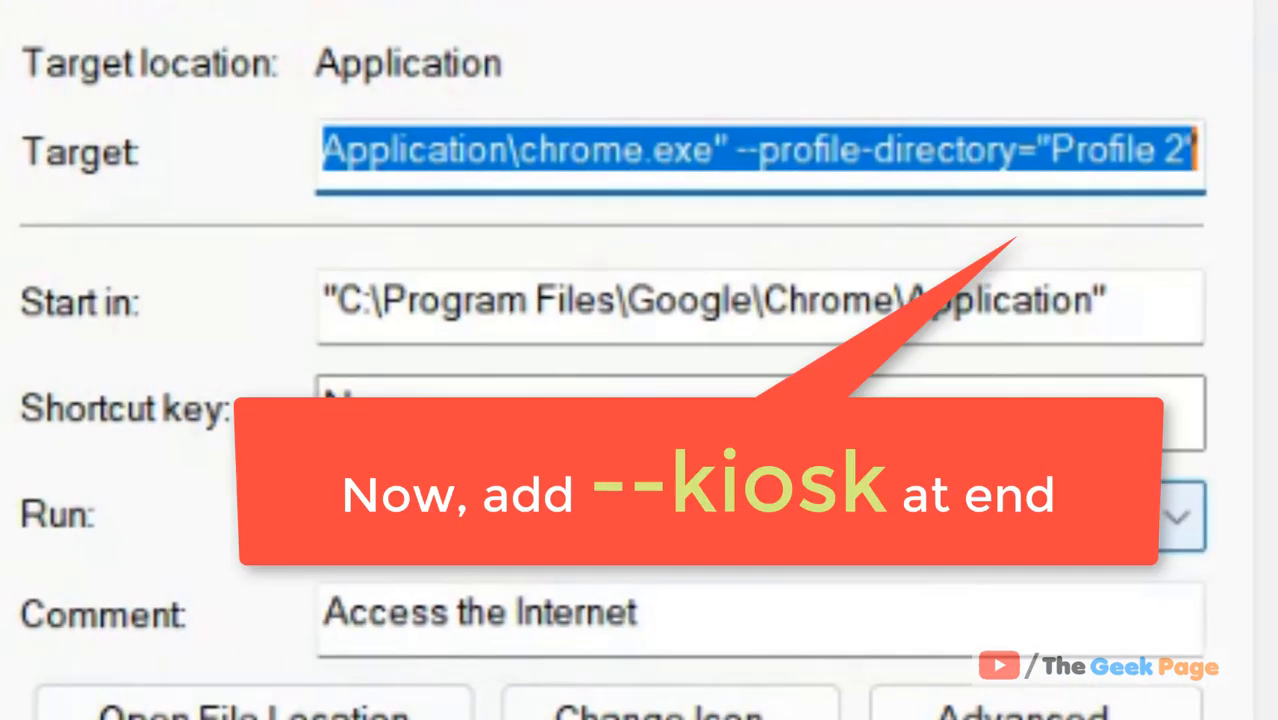
- Append --kiosk to the shortcut's Target and save with Apply and OK
left_click(970, 150)
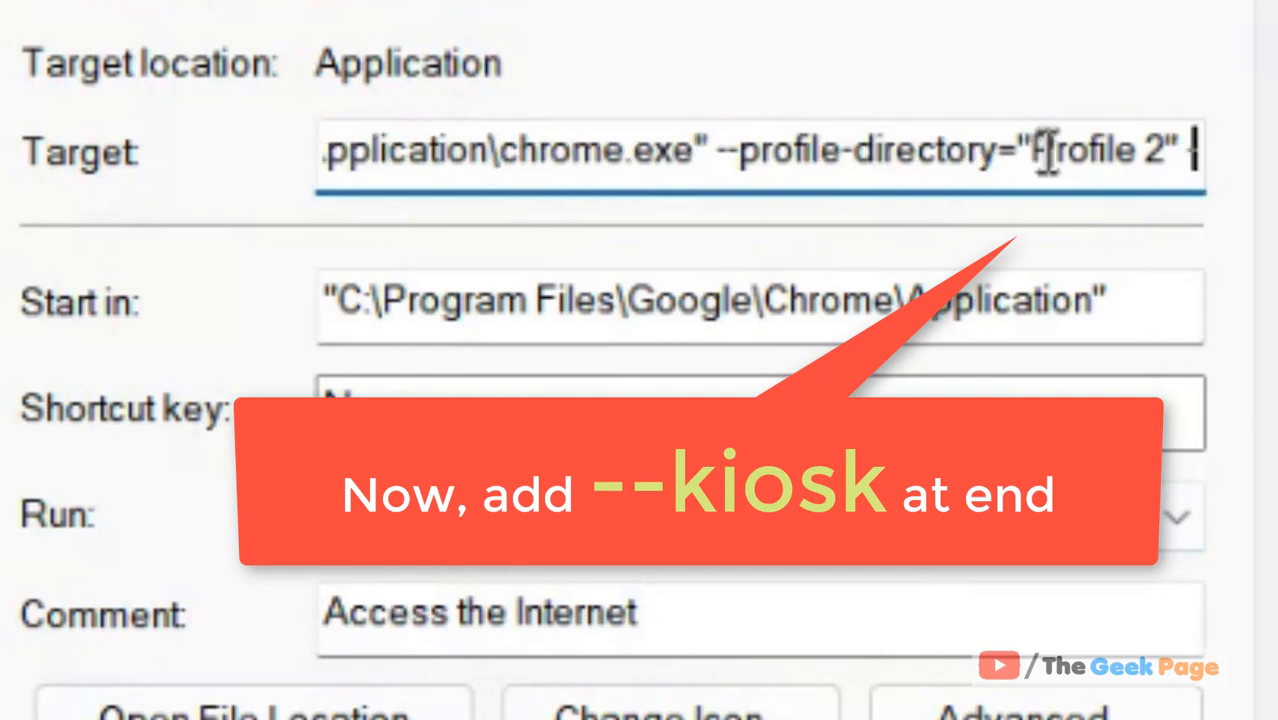
type("--kiosk")
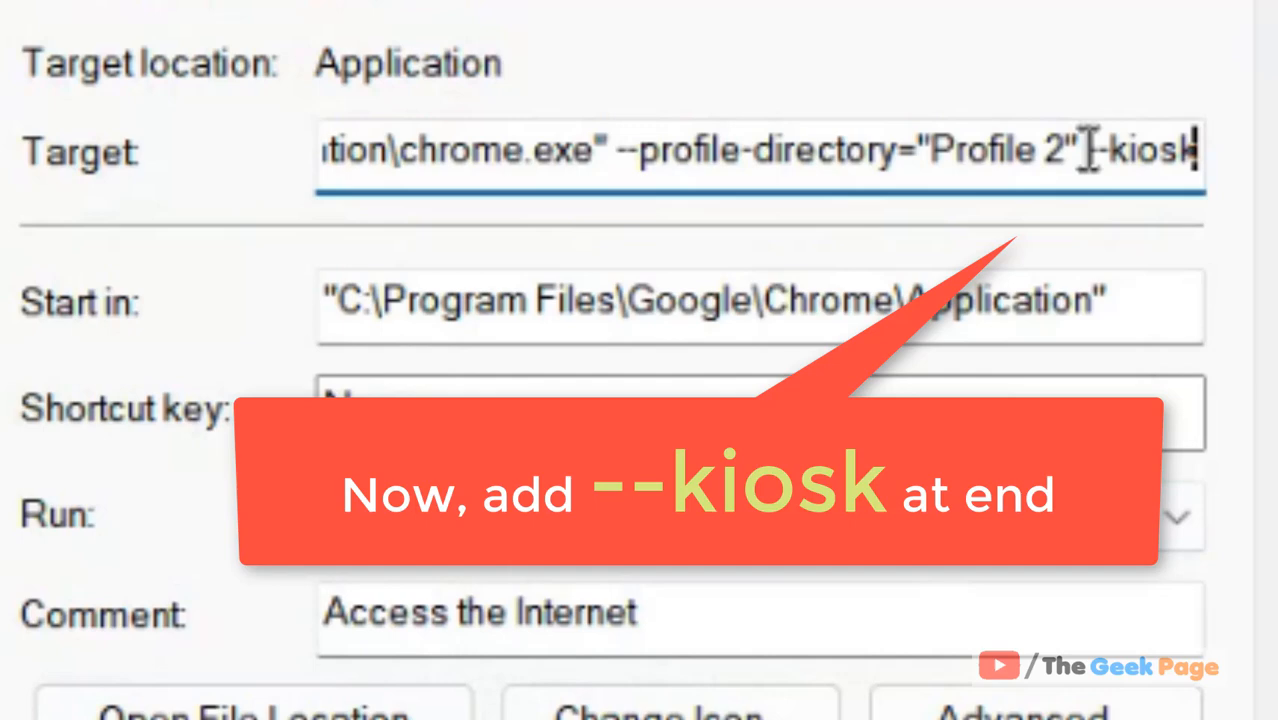
double_click(1150, 150)
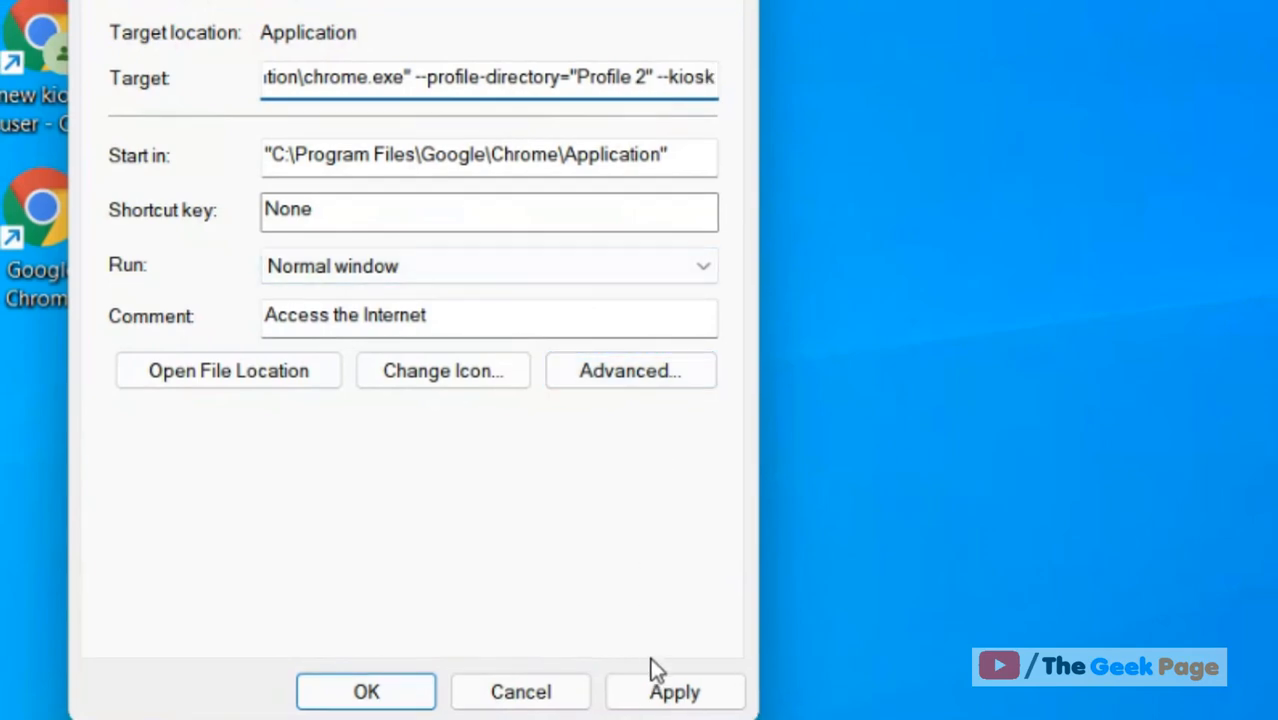
left_click(674, 691)
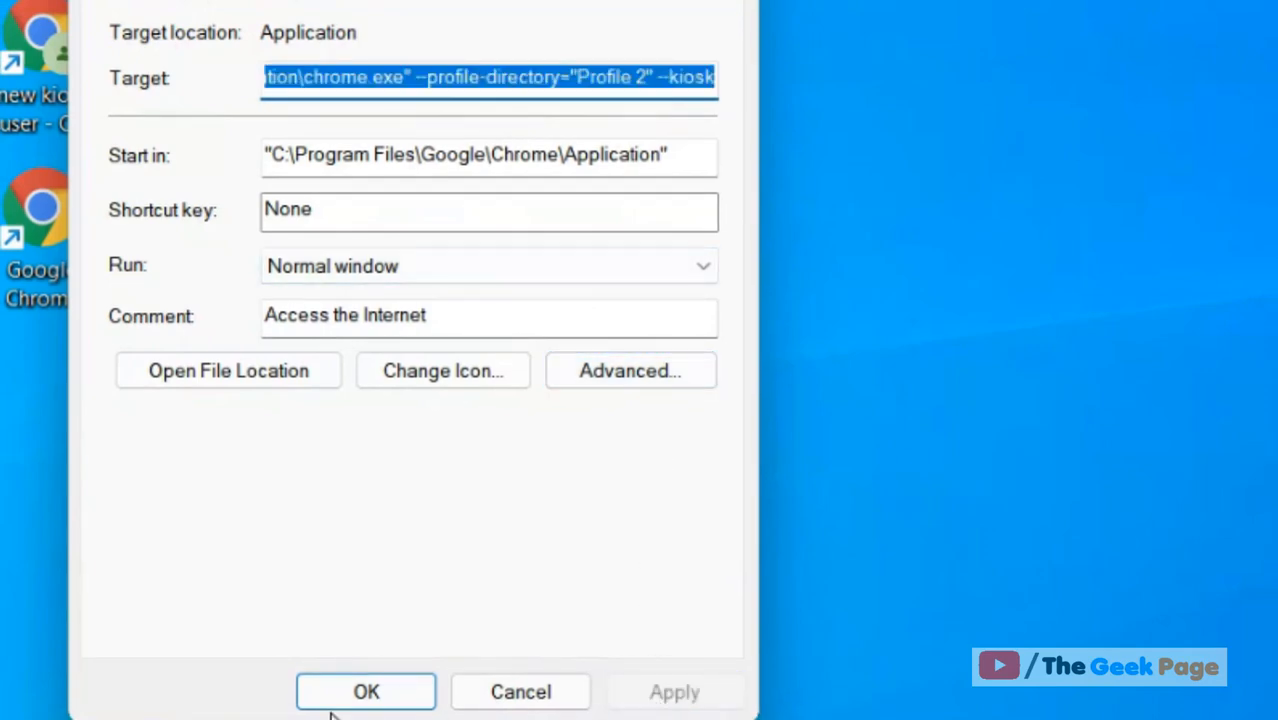
left_click(365, 691)
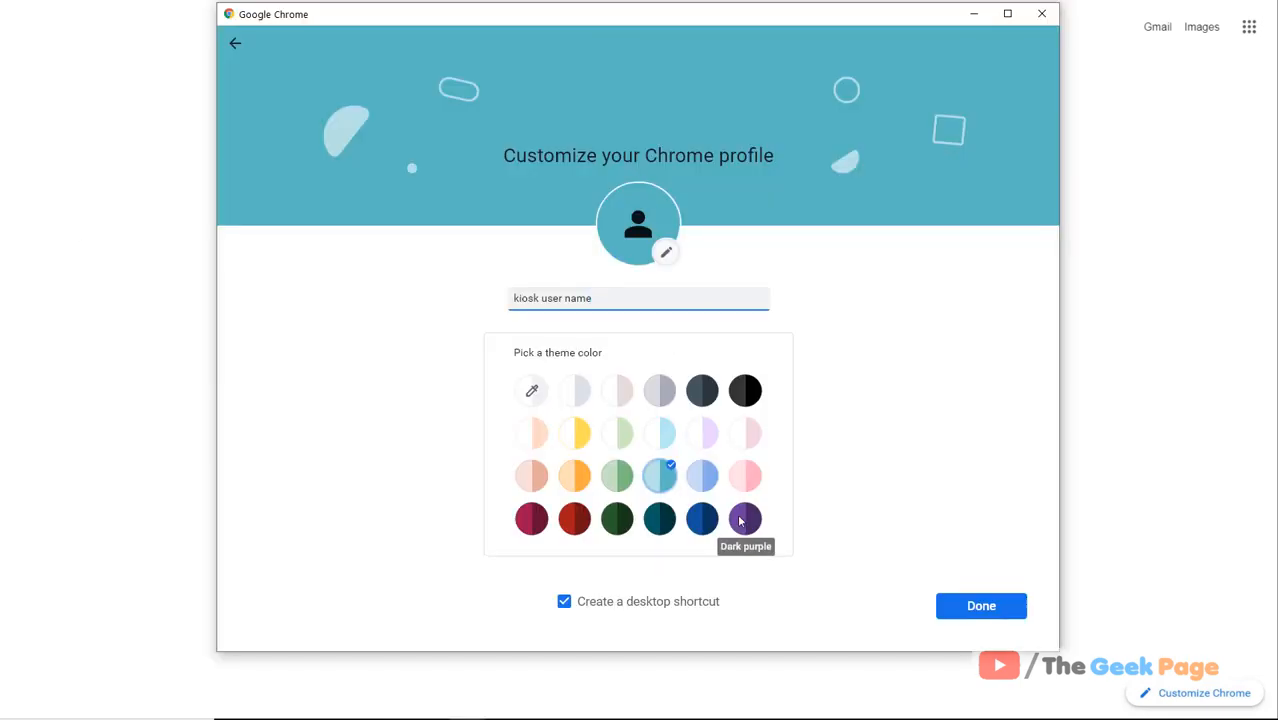
- Switch windows with Alt+Tab, leaving the profile customization page open
key("alt+tab")
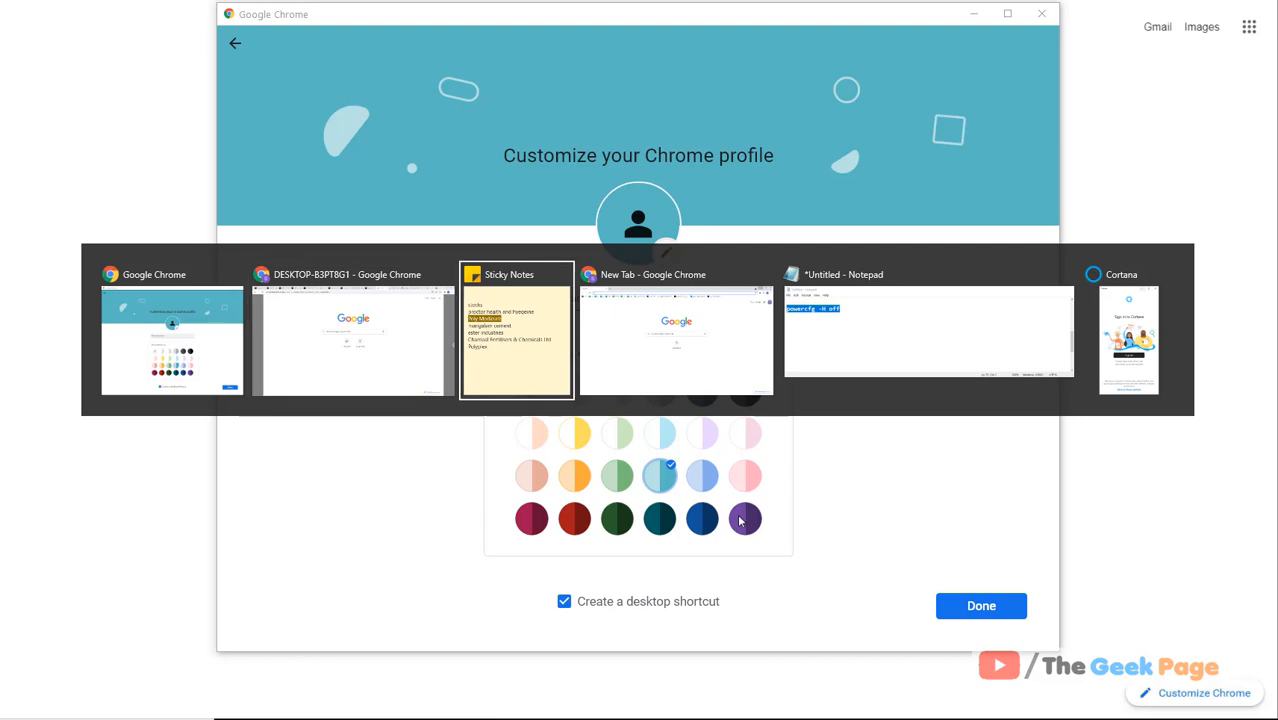